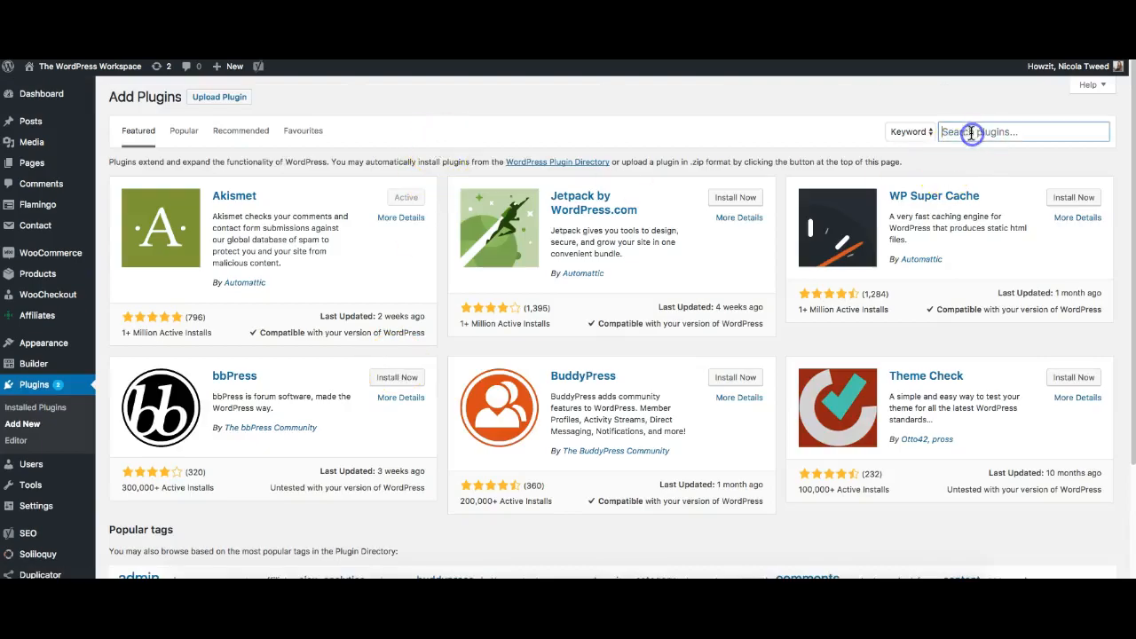
Search the plugin directory for 'duplicator' to list matching migration plugins.
text(duplicator)
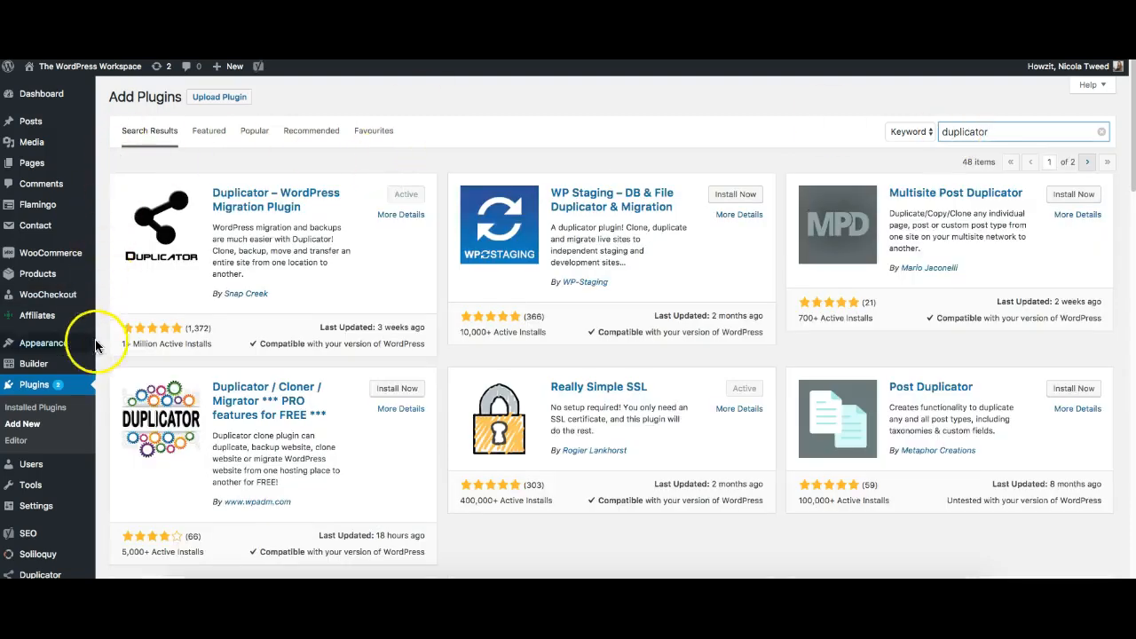
mouse_move(392, 295)
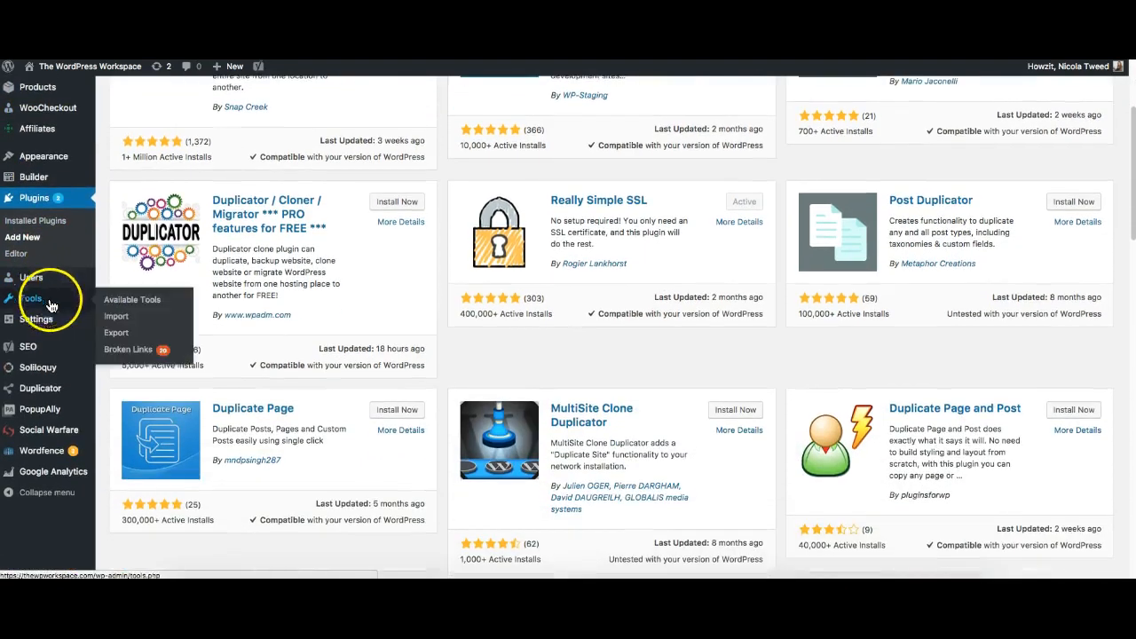
Go to Duplicator's Packages page and start creating a new package.
click(39, 388)
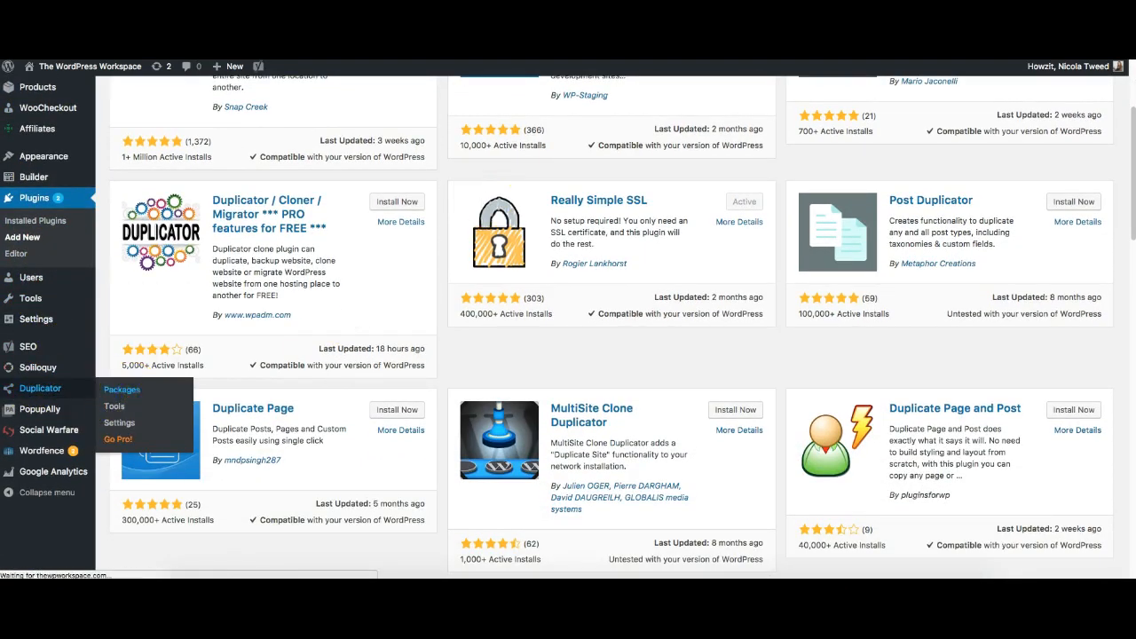
click(122, 389)
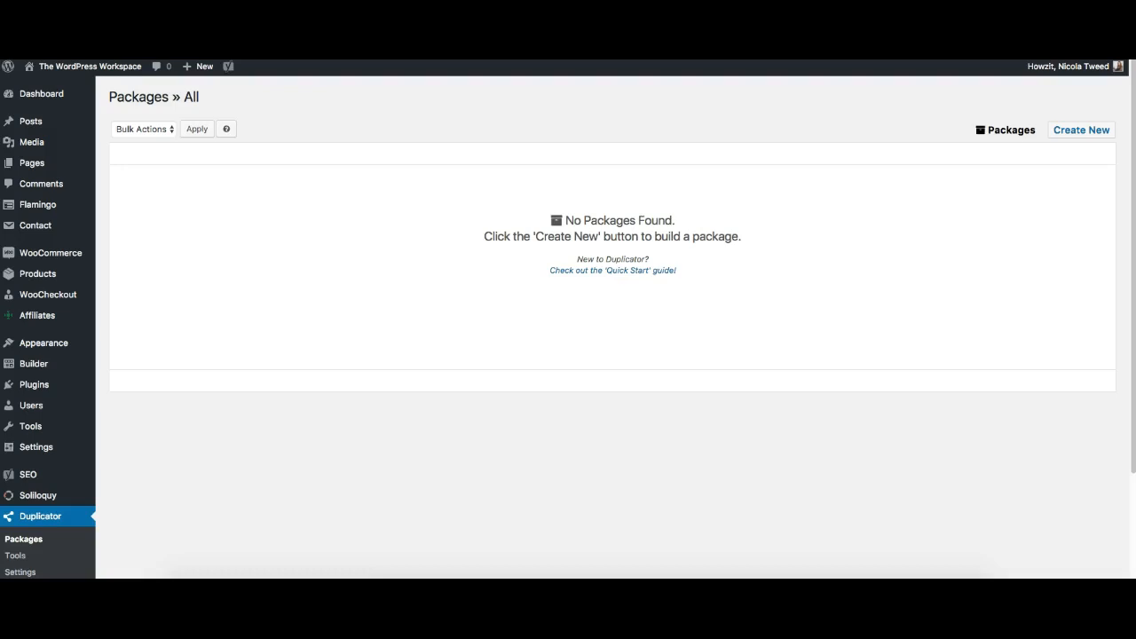
click(1081, 130)
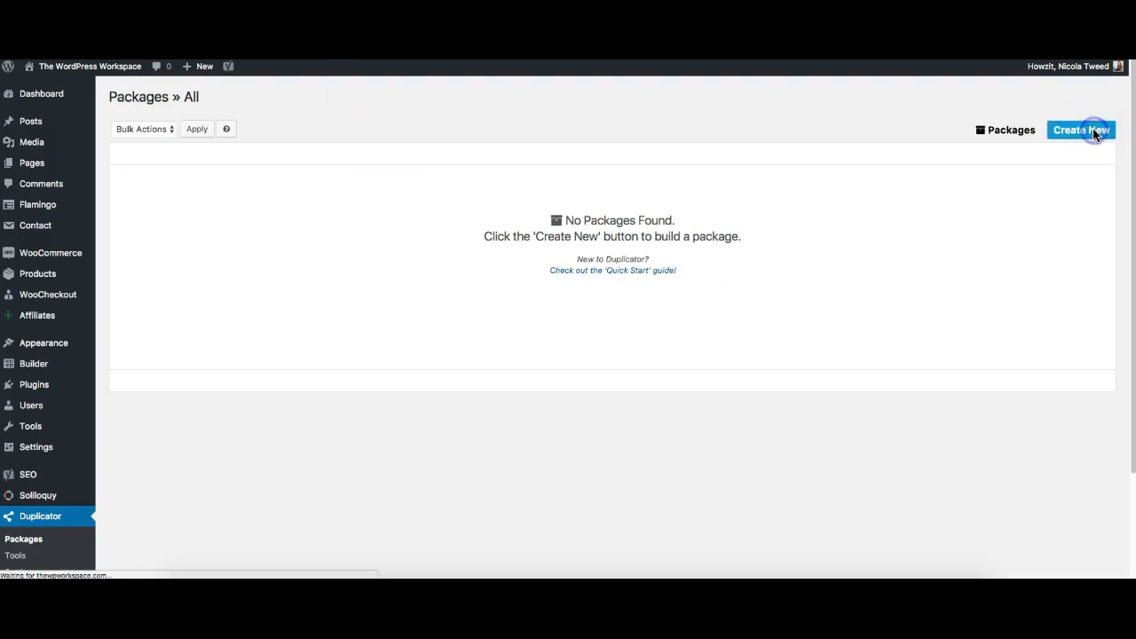
Keep the default package name and archive filters, then proceed to the site scan.
click(1081, 130)
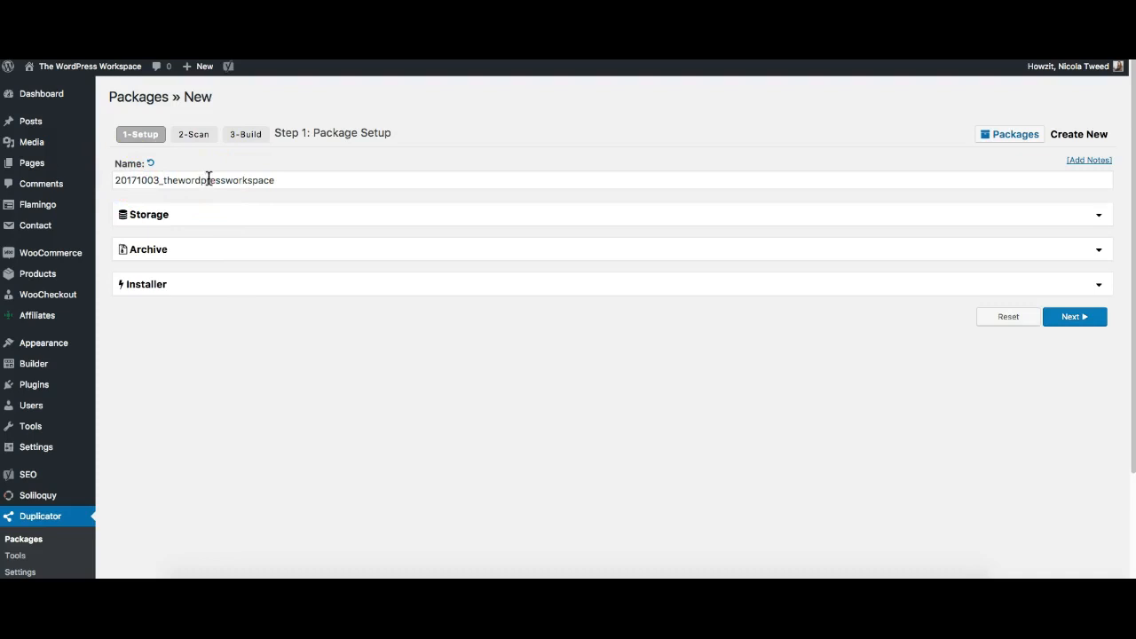
mouse_move(133, 216)
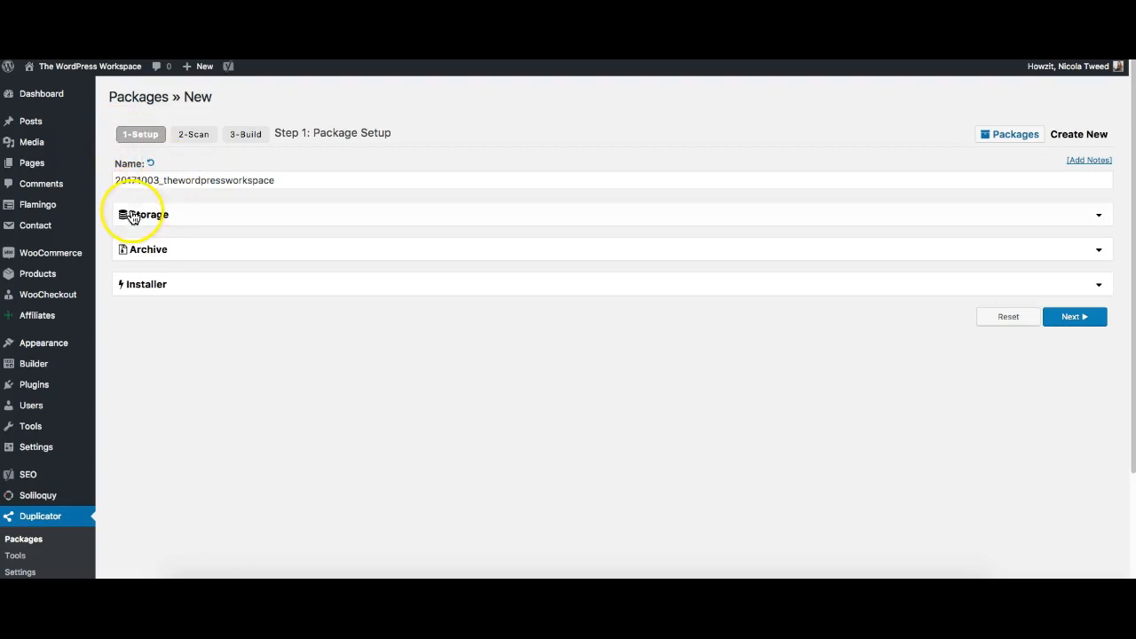
mouse_move(193, 323)
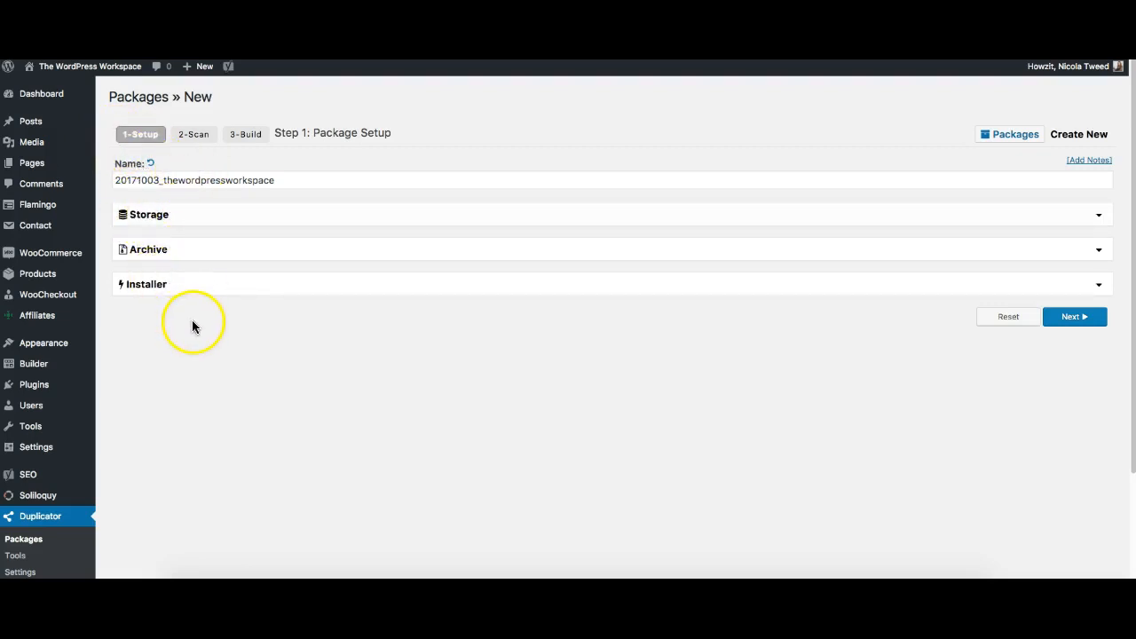
mouse_move(1102, 220)
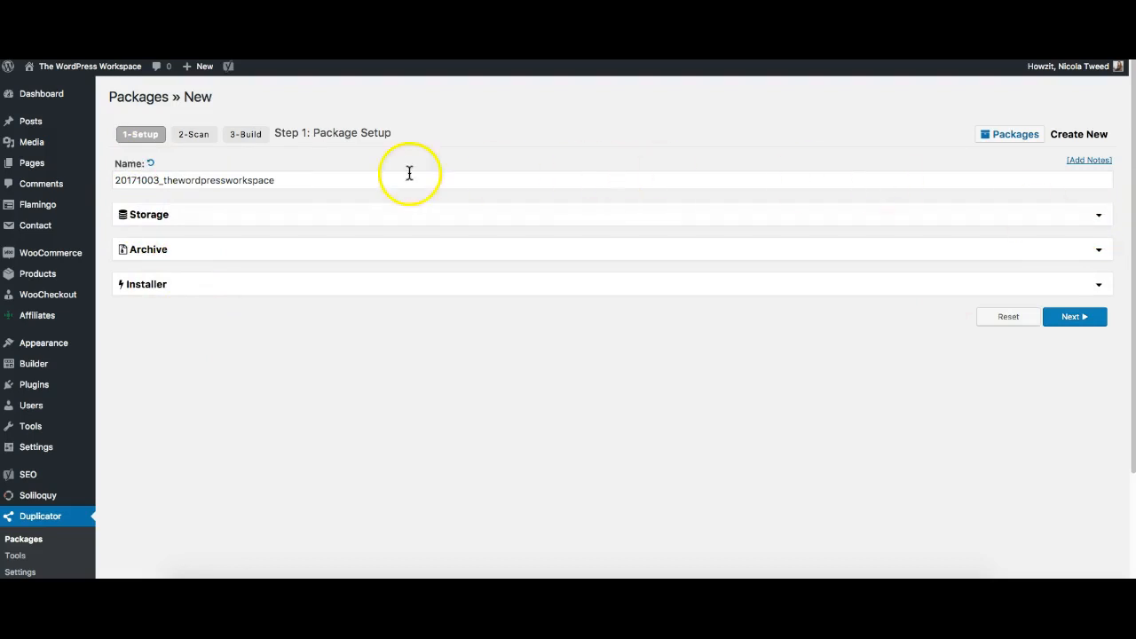
click(1094, 249)
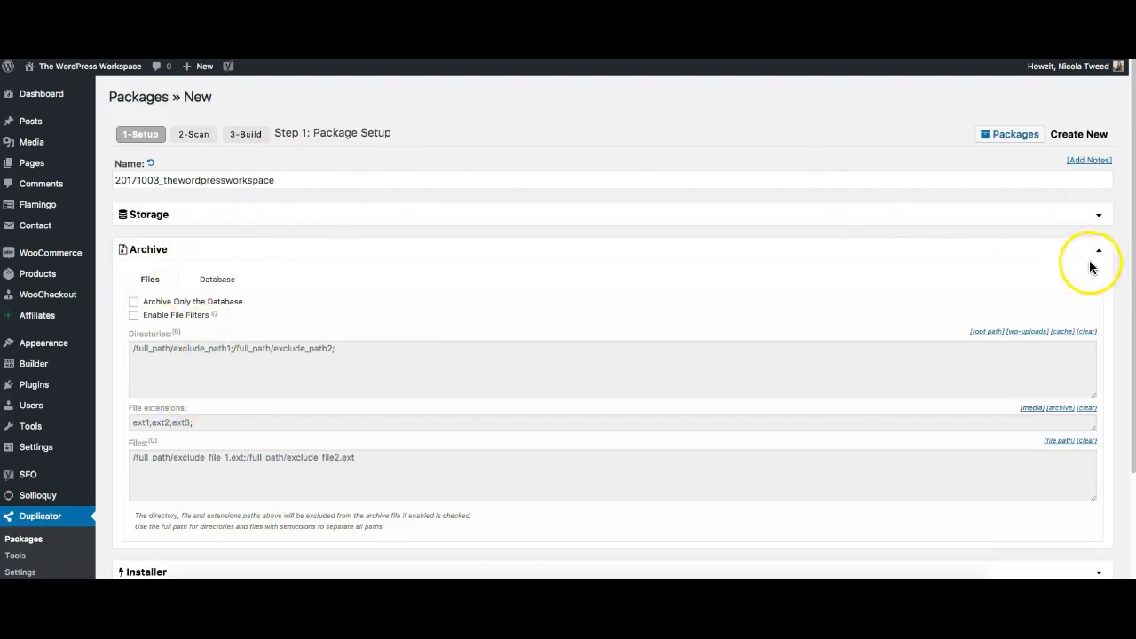
click(1098, 250)
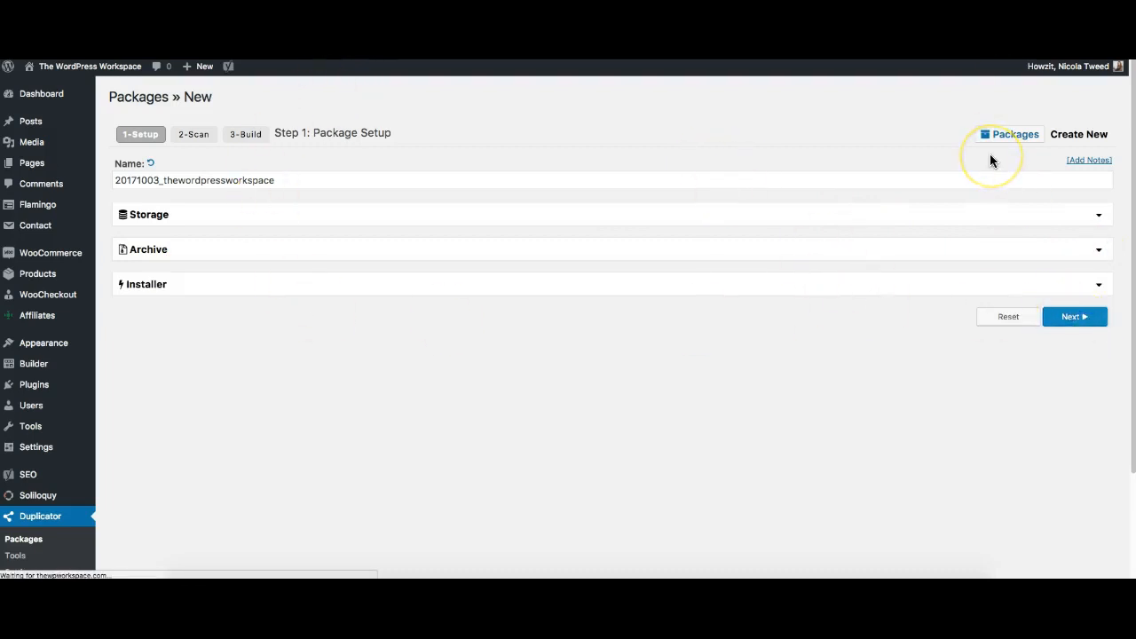
click(1074, 316)
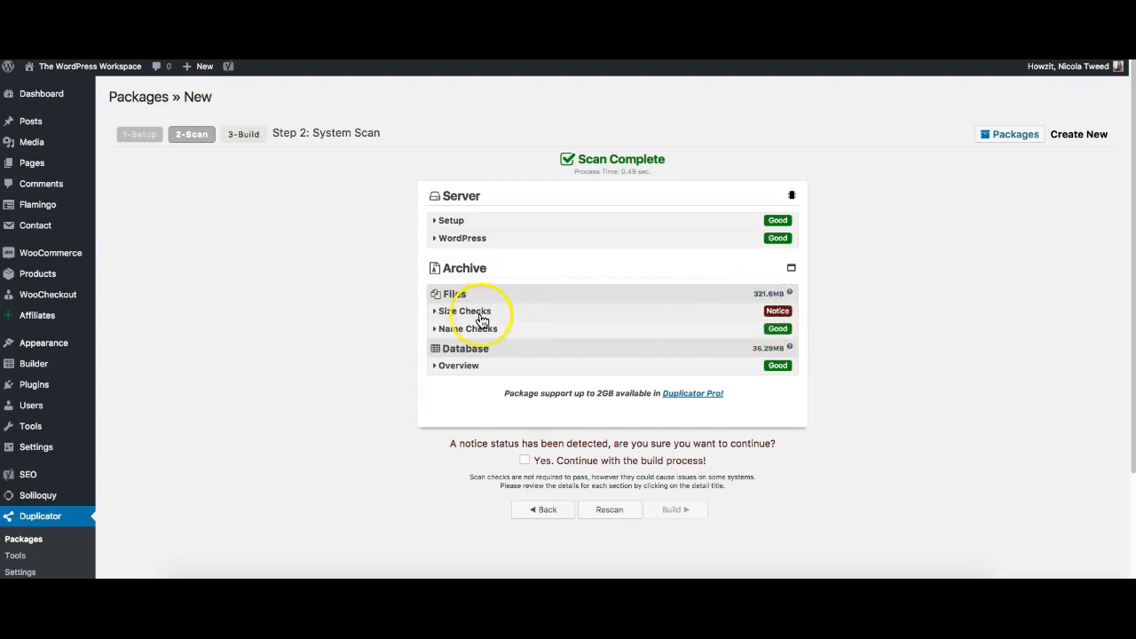
Expand the Size Checks notice and its details showing 321.6MB and 14,483 files.
click(465, 311)
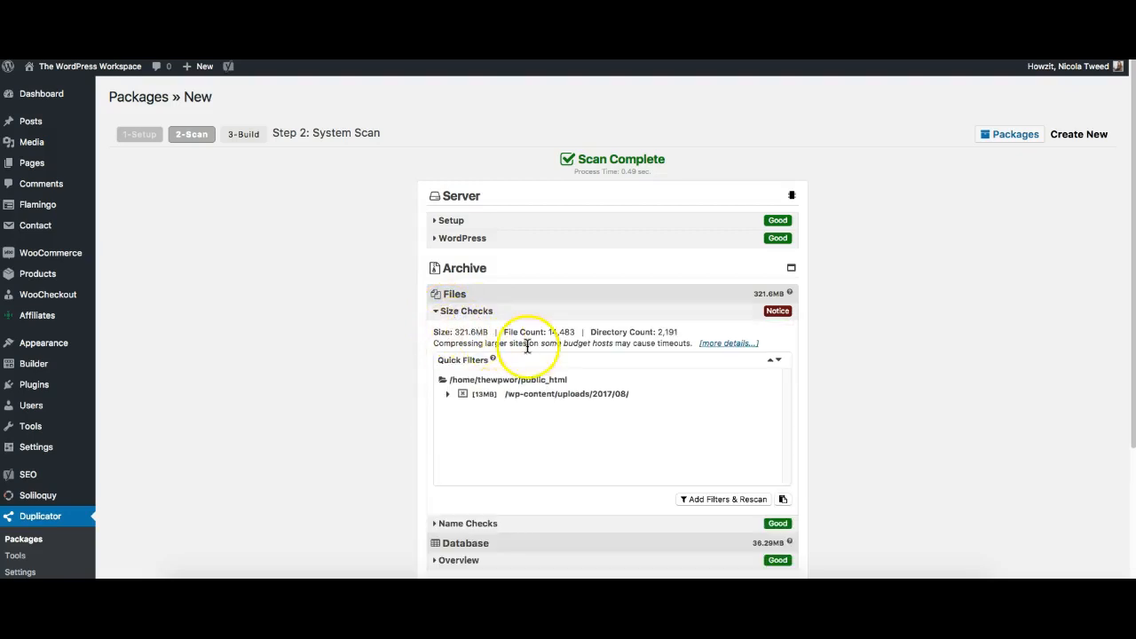
click(728, 344)
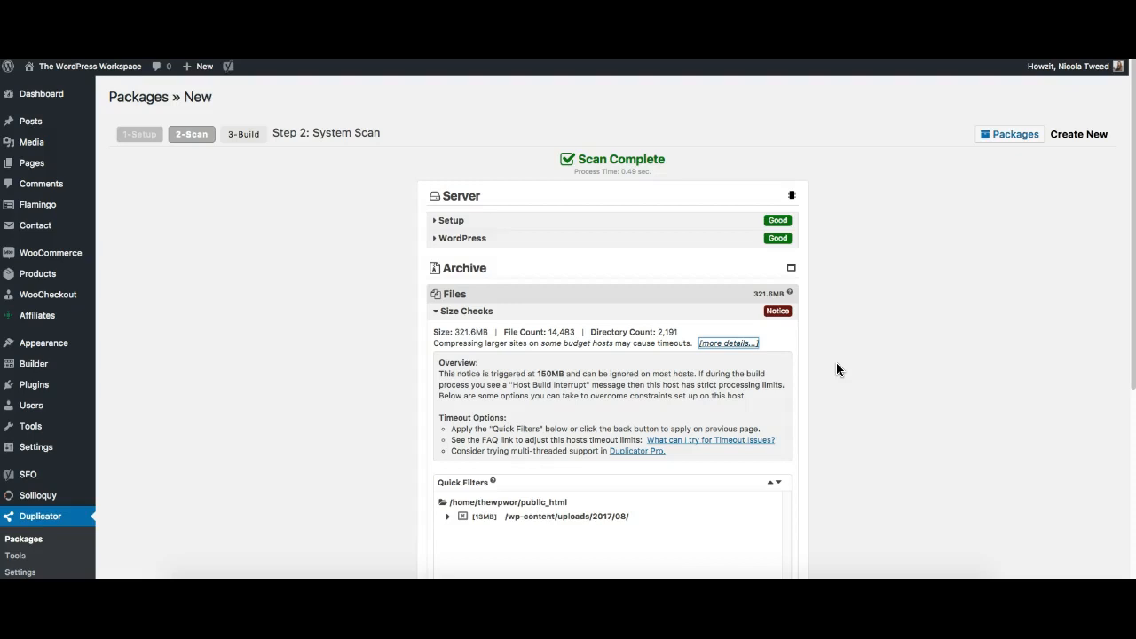
scroll(down, 3)
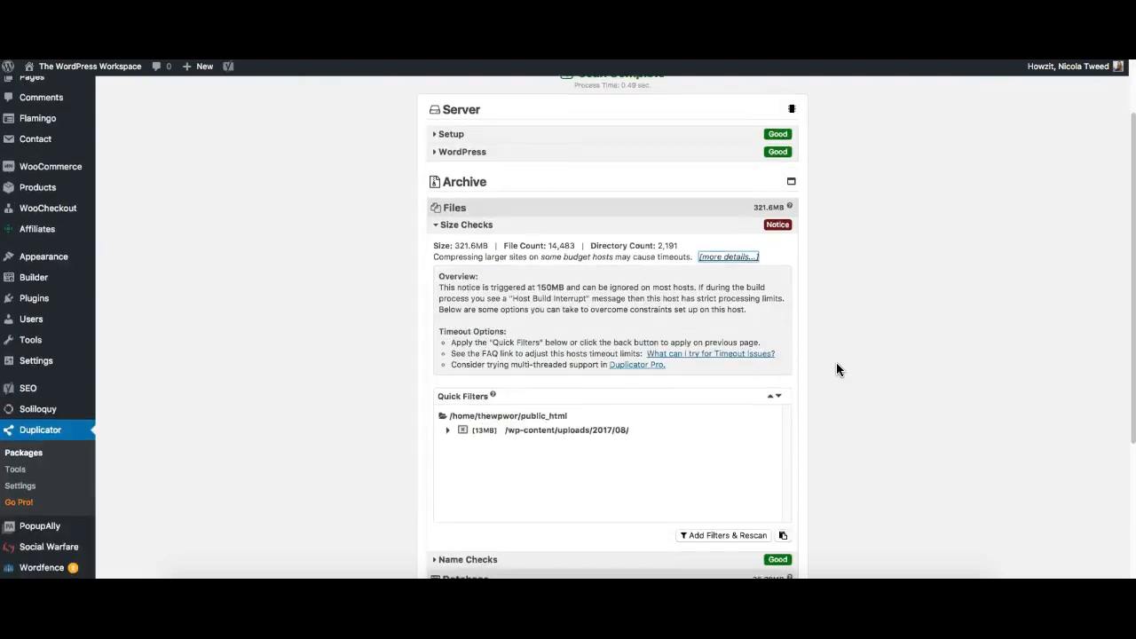
Filter out the uploads/2017/08 folder and rescan, reporting 308.98MB and no large files.
scroll(down, 3)
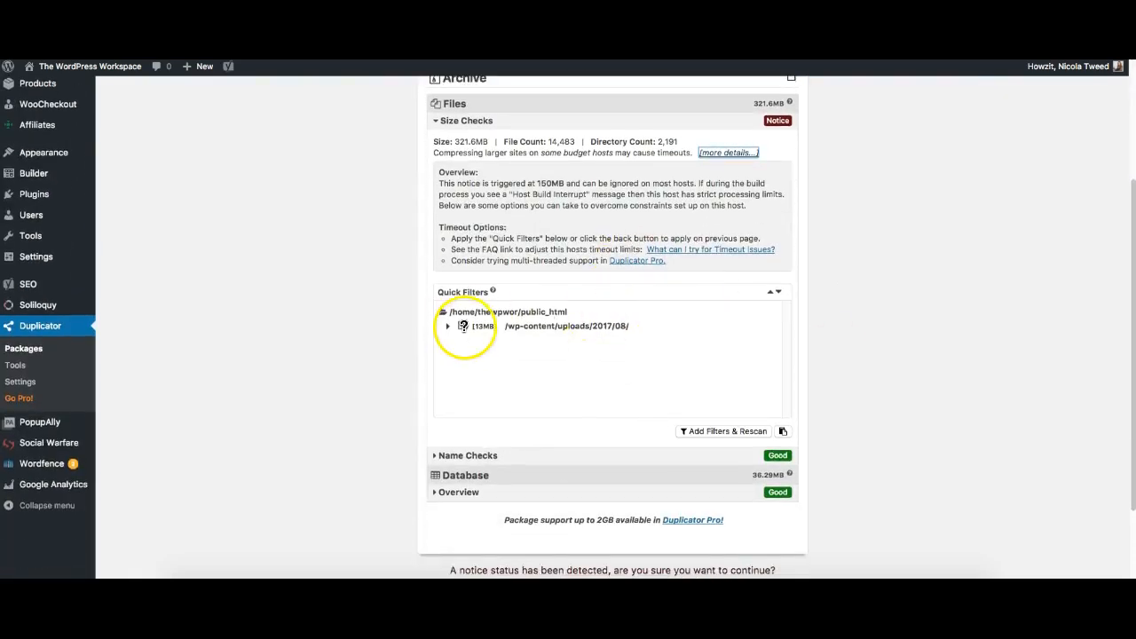
click(474, 326)
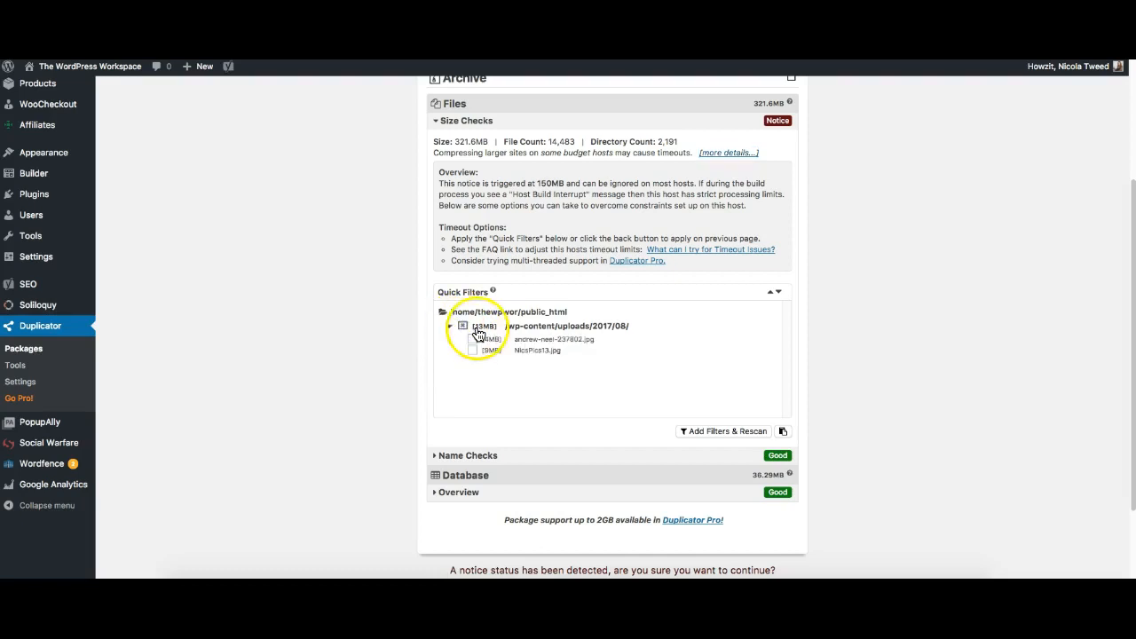
click(450, 325)
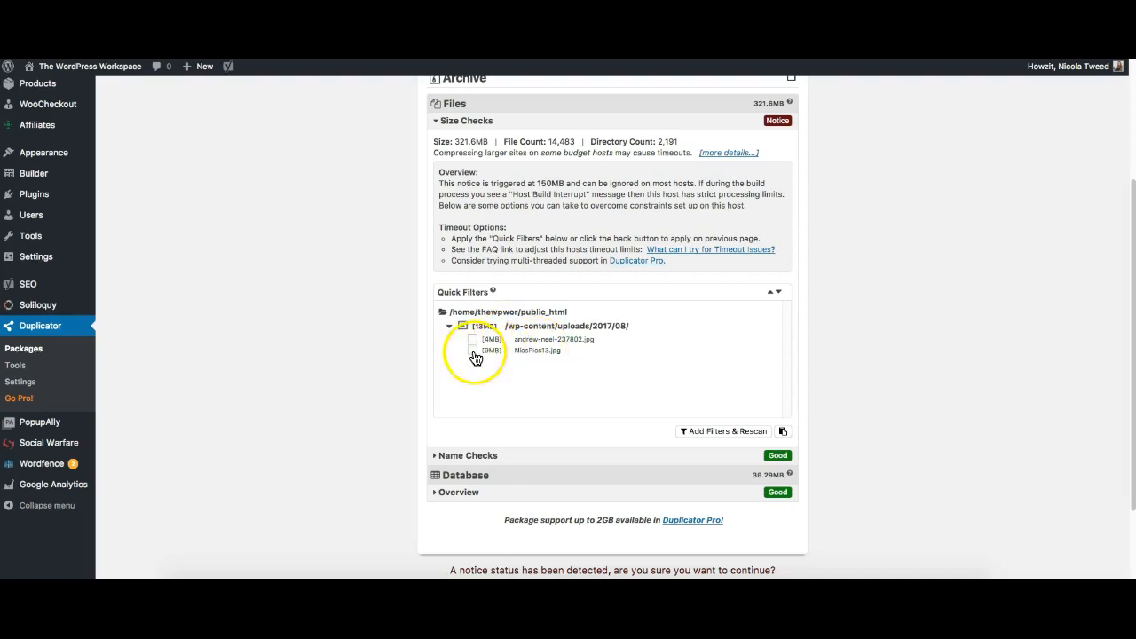
click(472, 339)
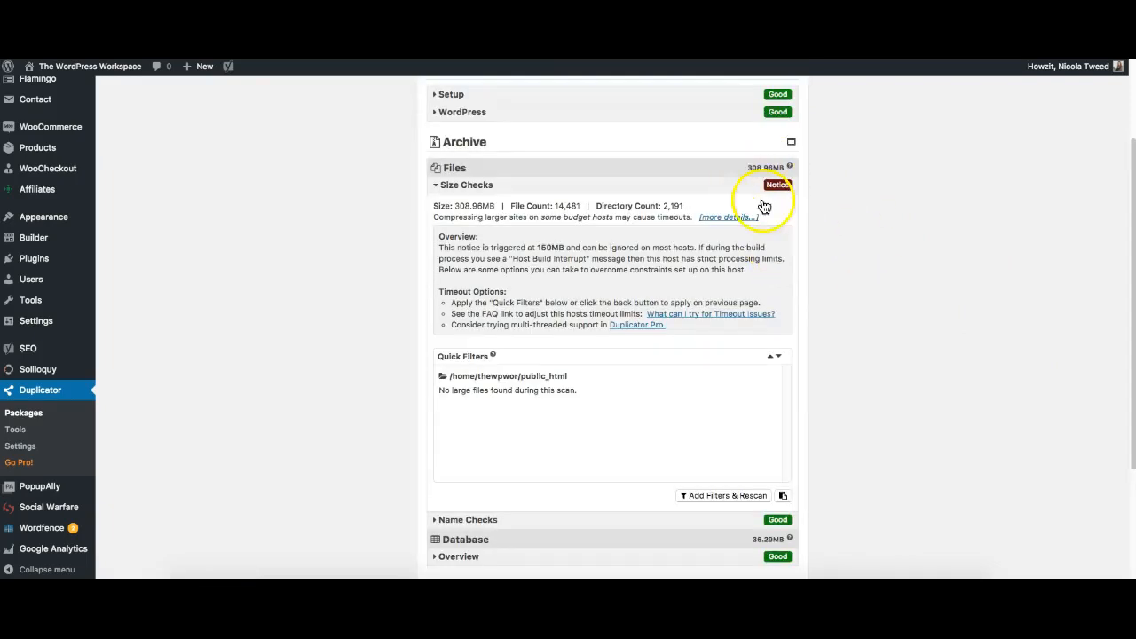
scroll(down, 3)
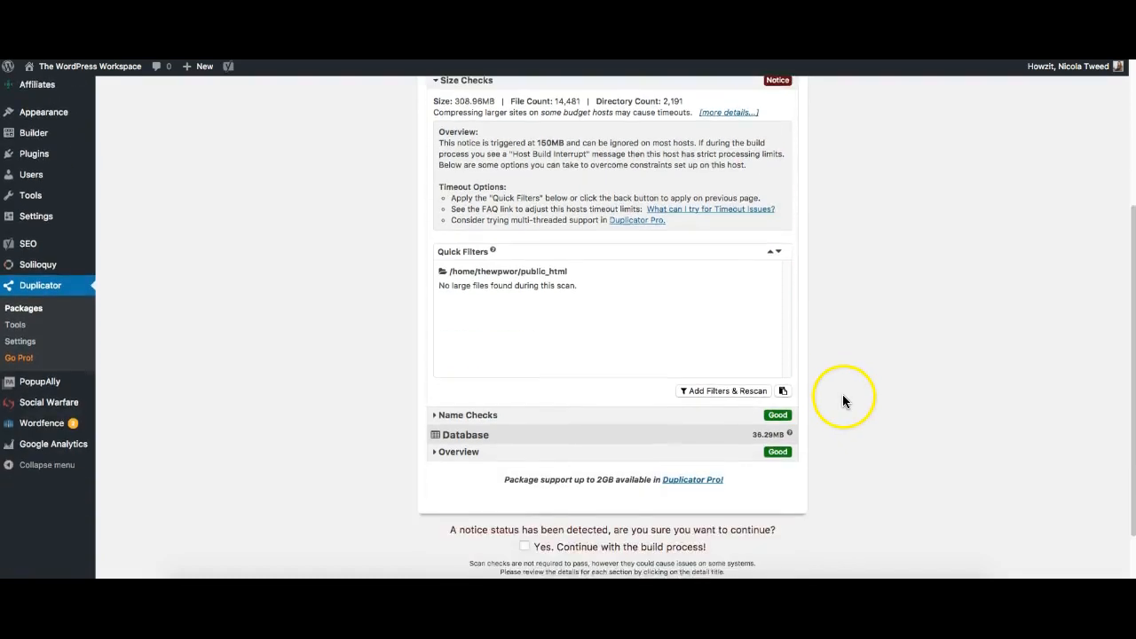
scroll(down, 3)
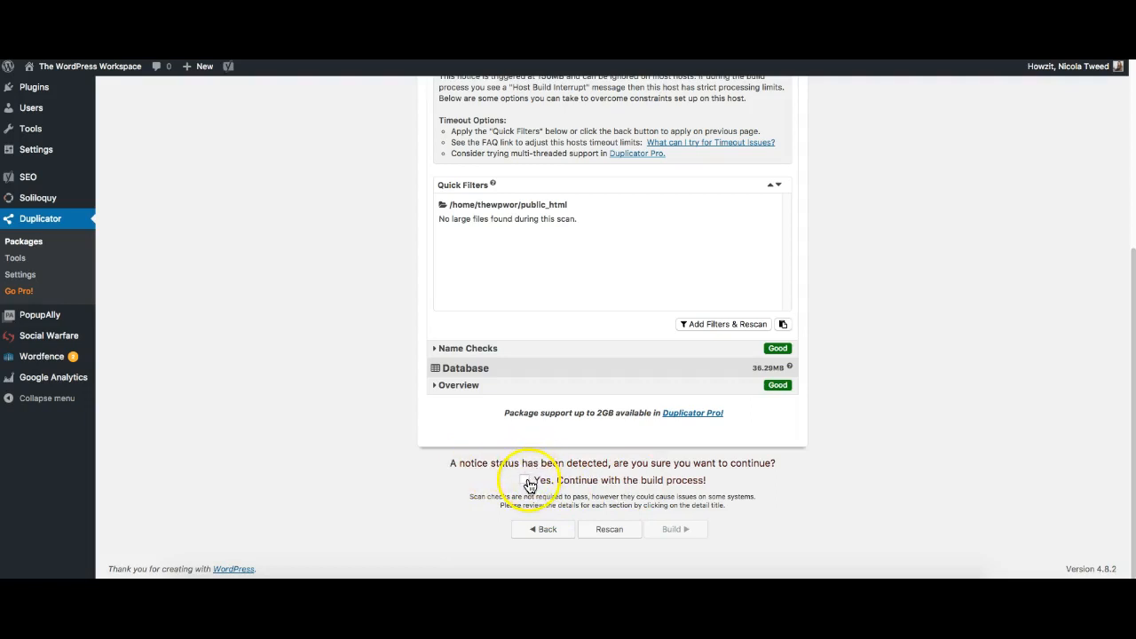
Confirm 'Yes. Continue with the build process!' and build the package.
click(526, 480)
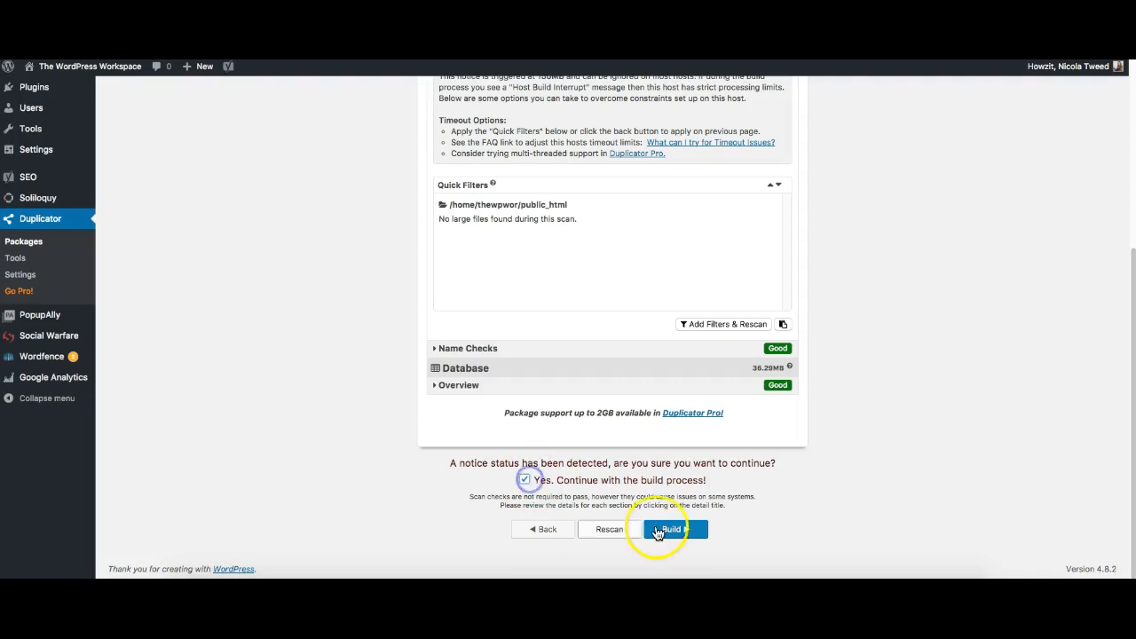
click(673, 530)
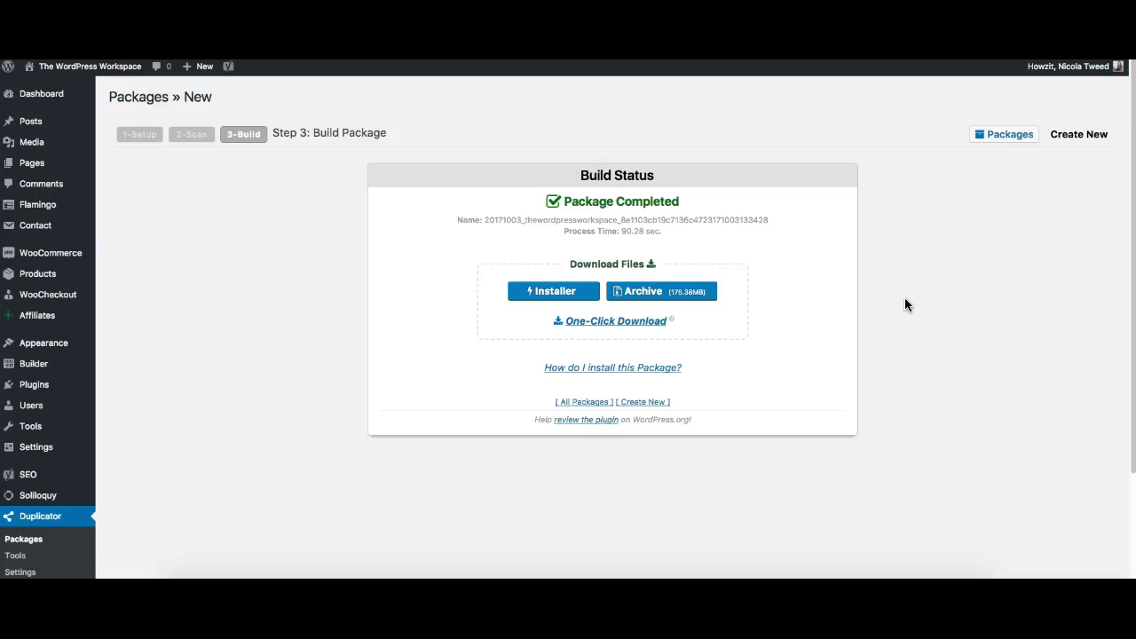
Save the installer.php and the 176.38MB archive zip to the Desktop.
click(553, 291)
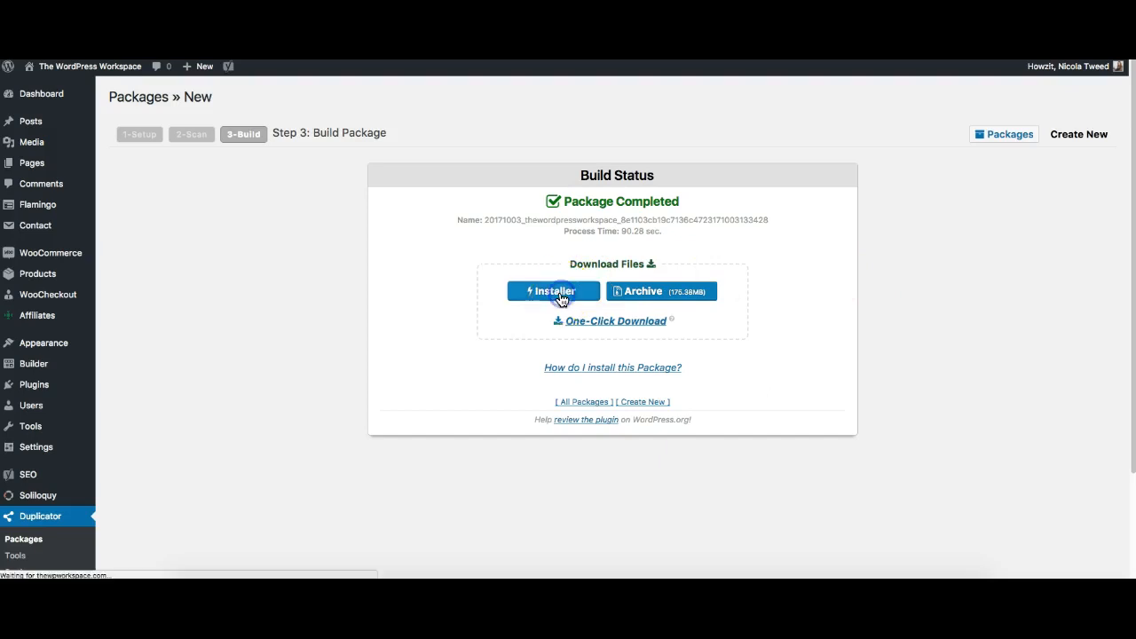
click(553, 292)
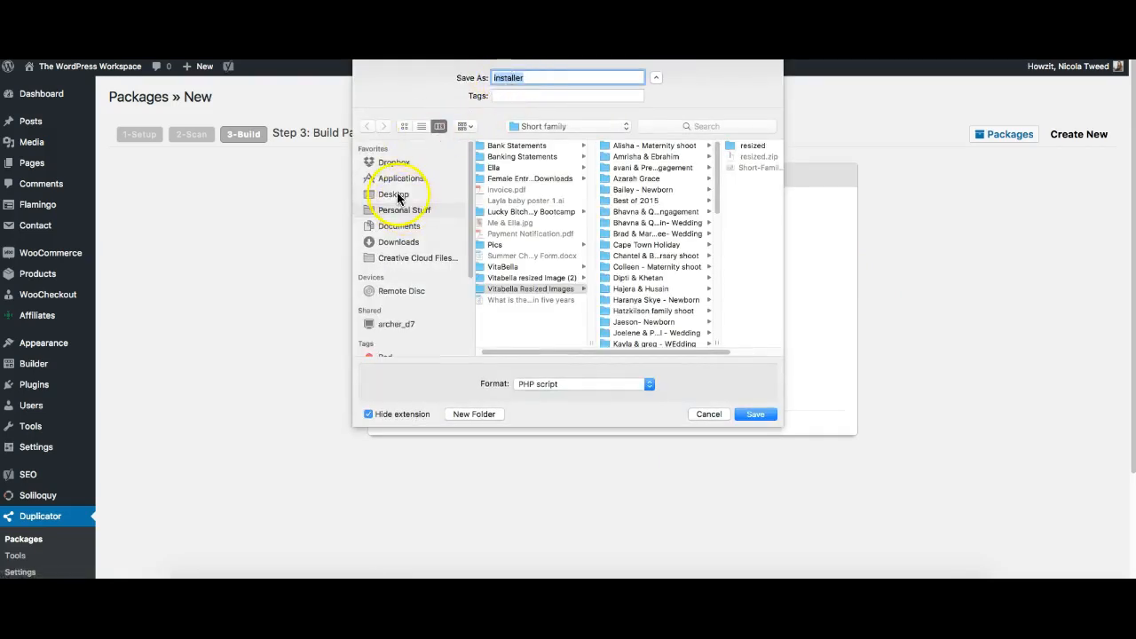
click(755, 414)
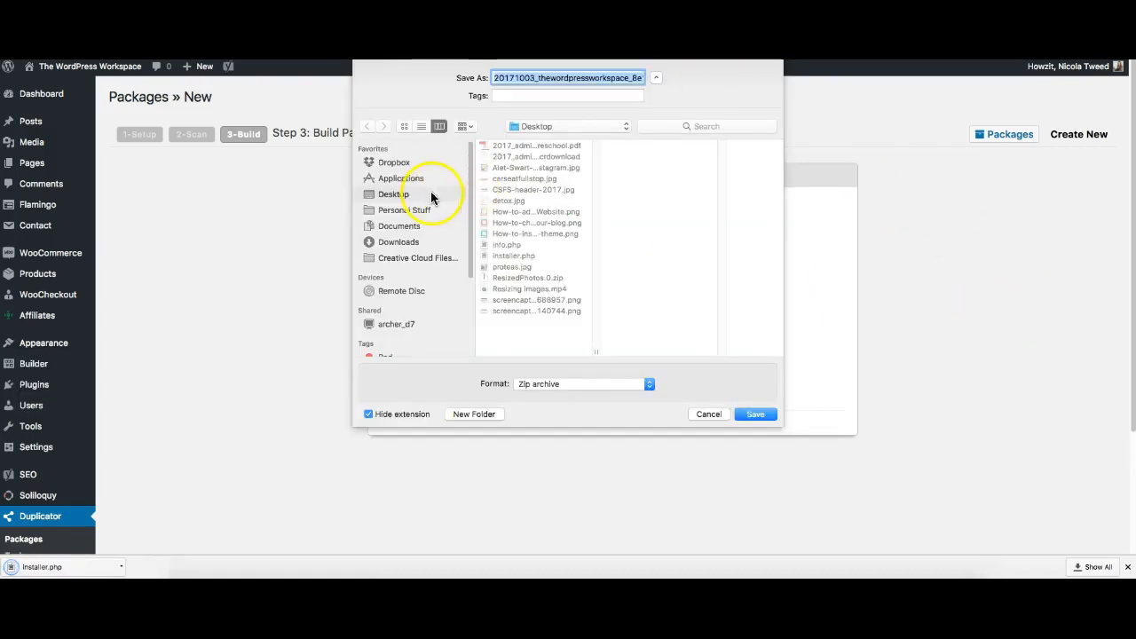
click(753, 414)
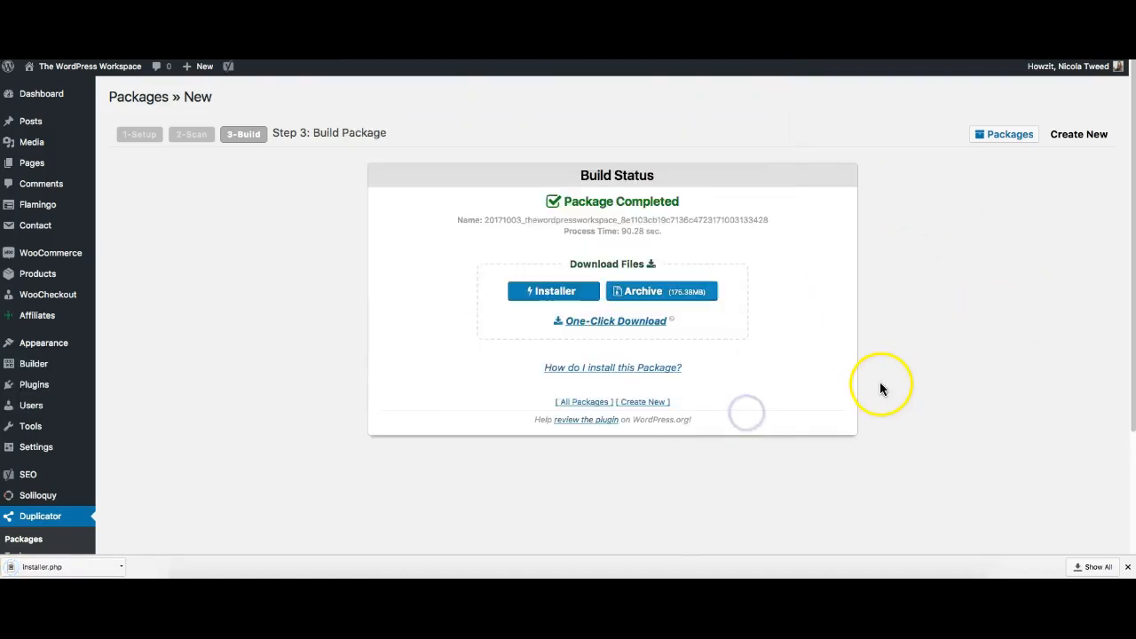